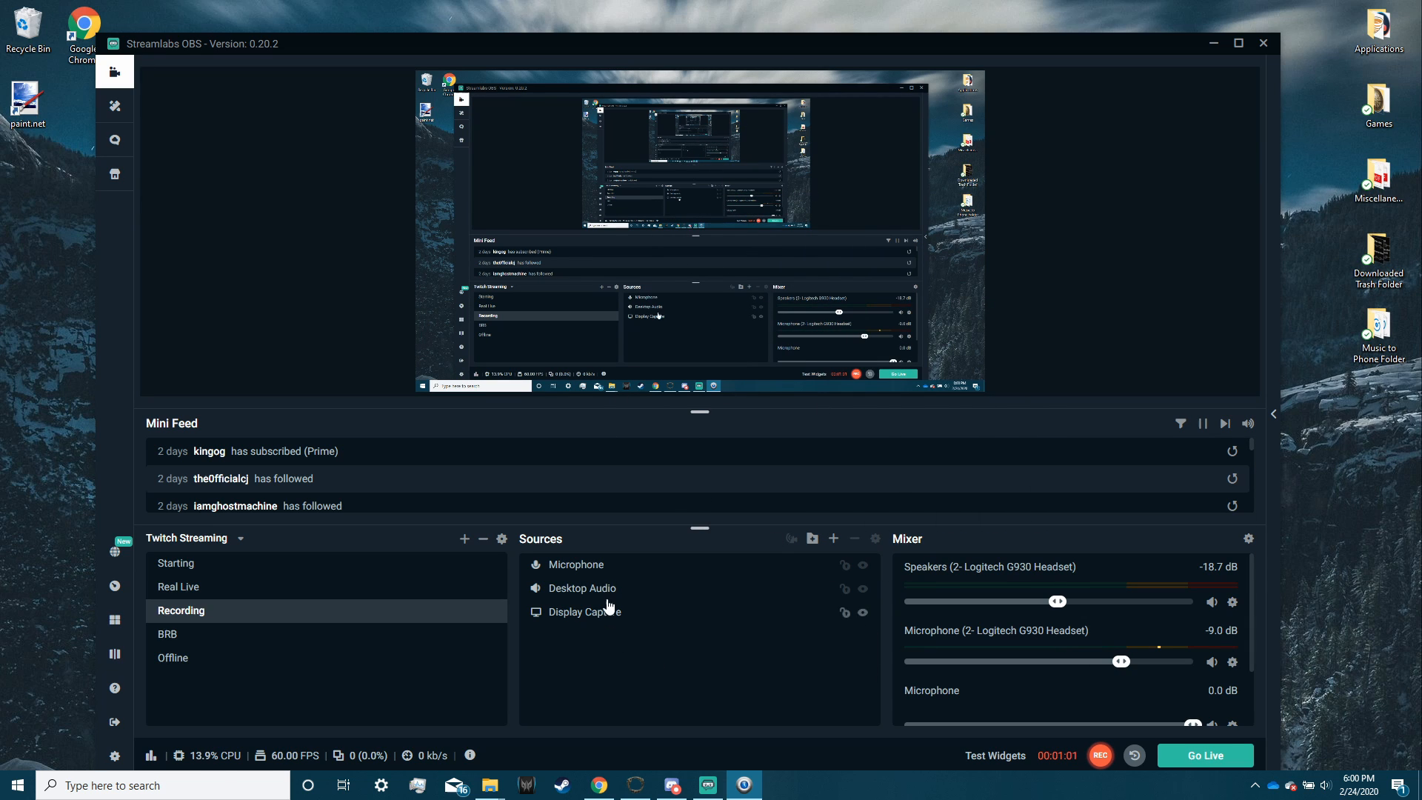
Step: Add a new Text (GDI+) source to the scene and name it 'Countdown Timer'
click(833, 538)
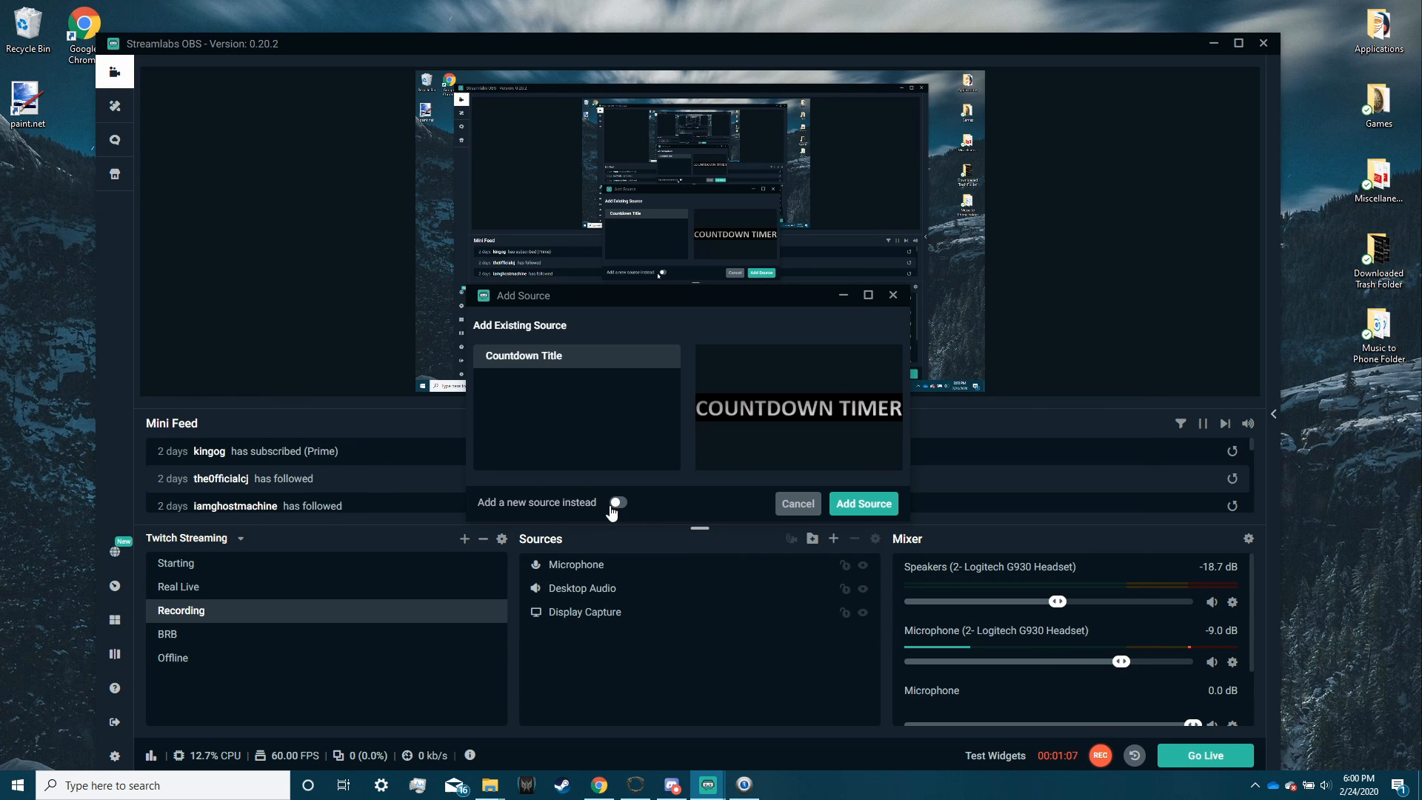
click(617, 502)
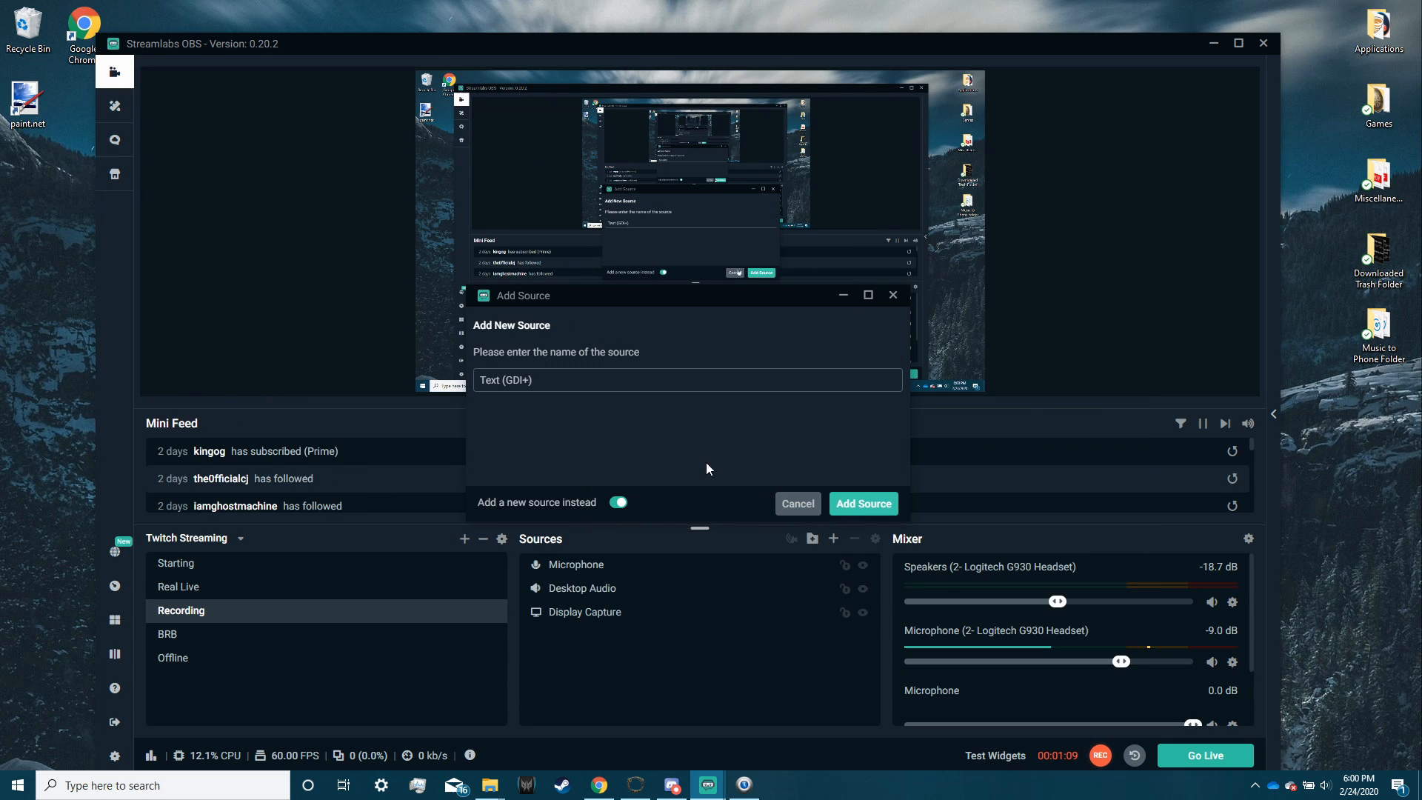
text(Countdown Timer)
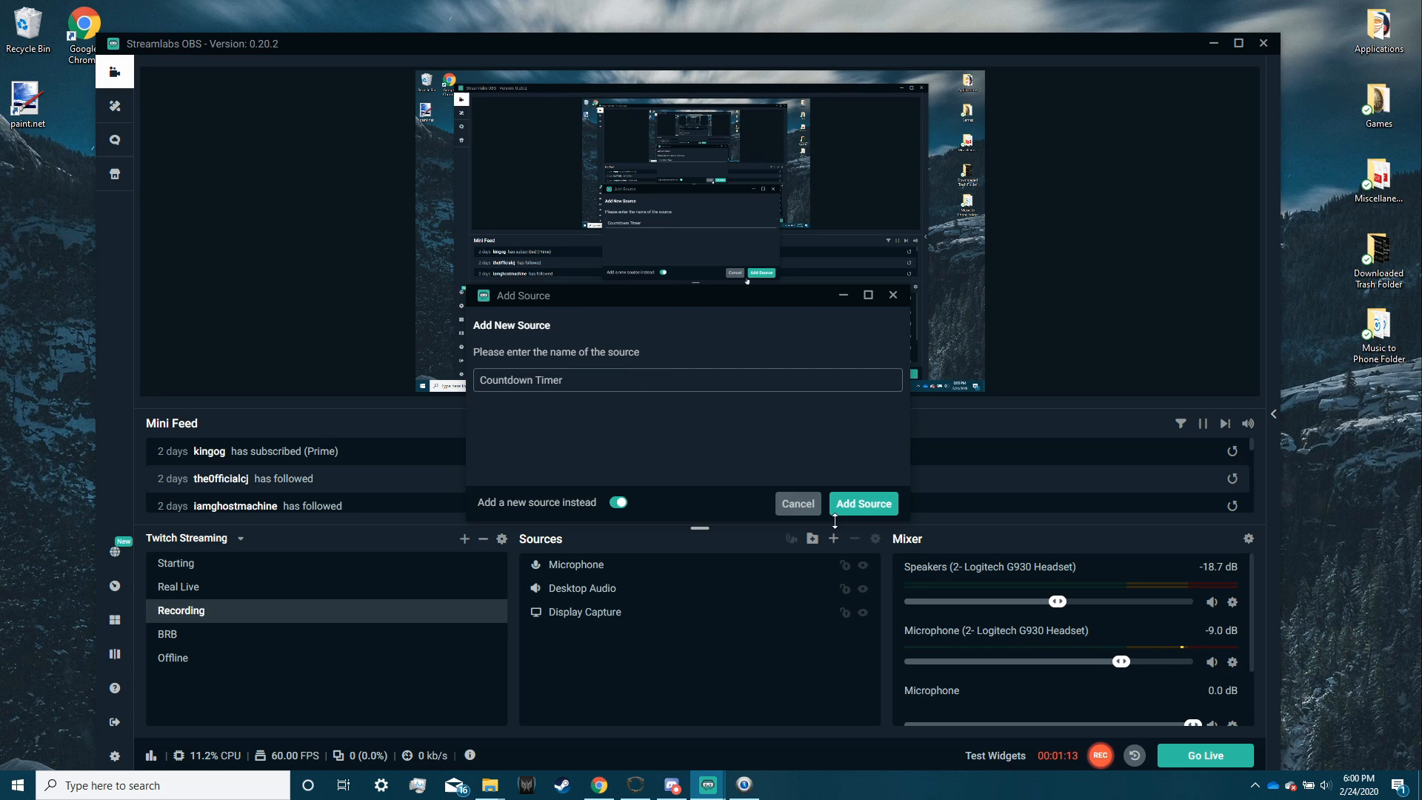
click(864, 503)
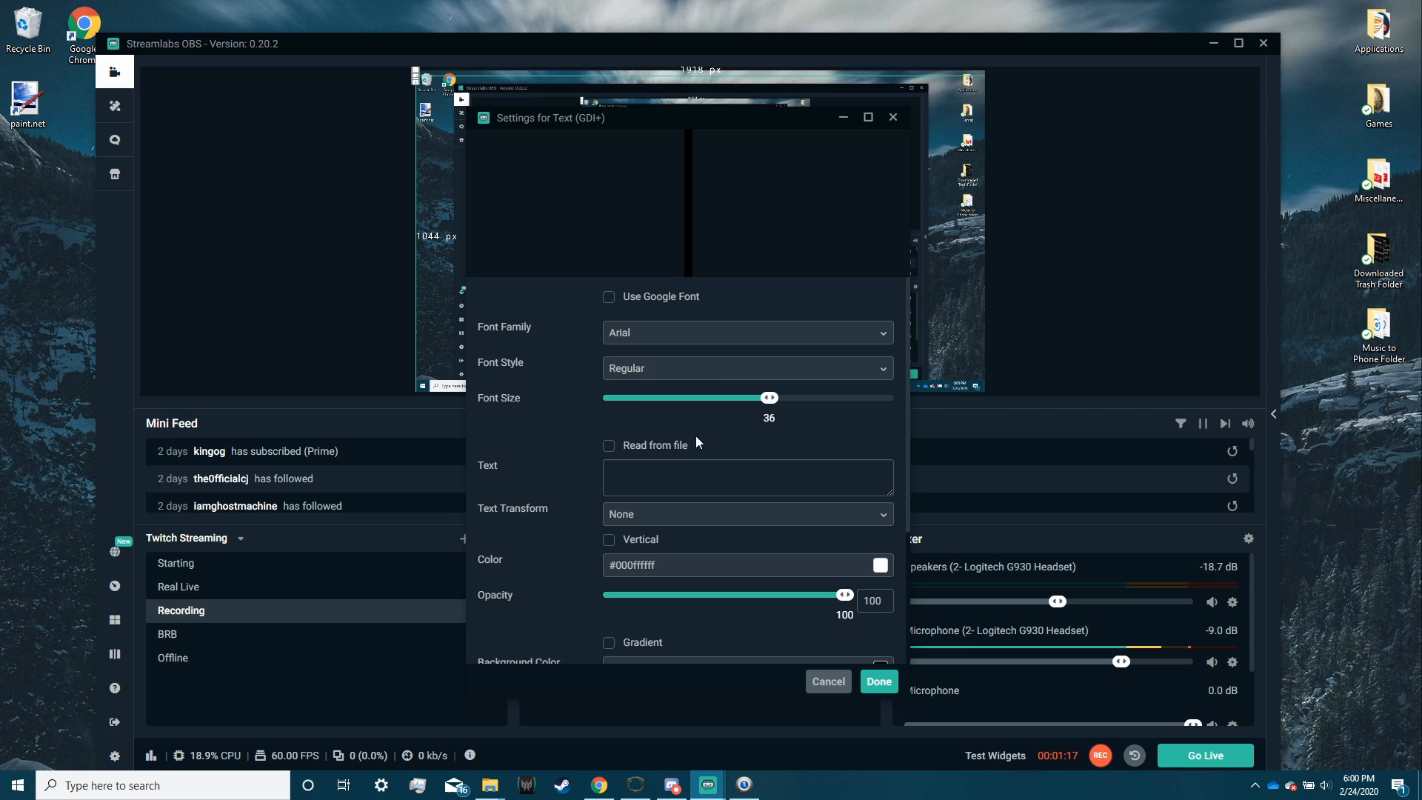
Step: Enable 'Read from file' and load C:\Snaz\TextFiles\Countdown.txt as the text source
scroll(down, 3)
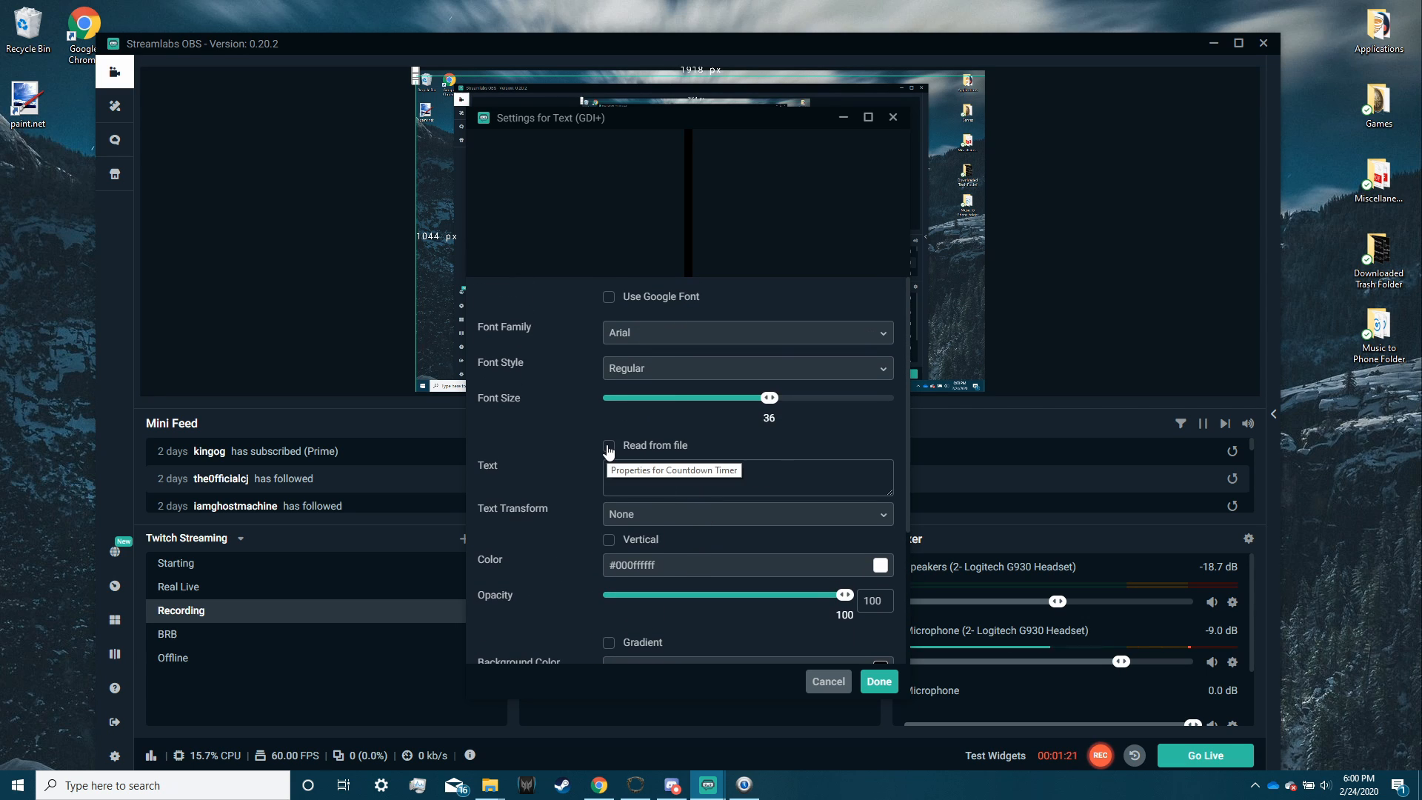
click(609, 445)
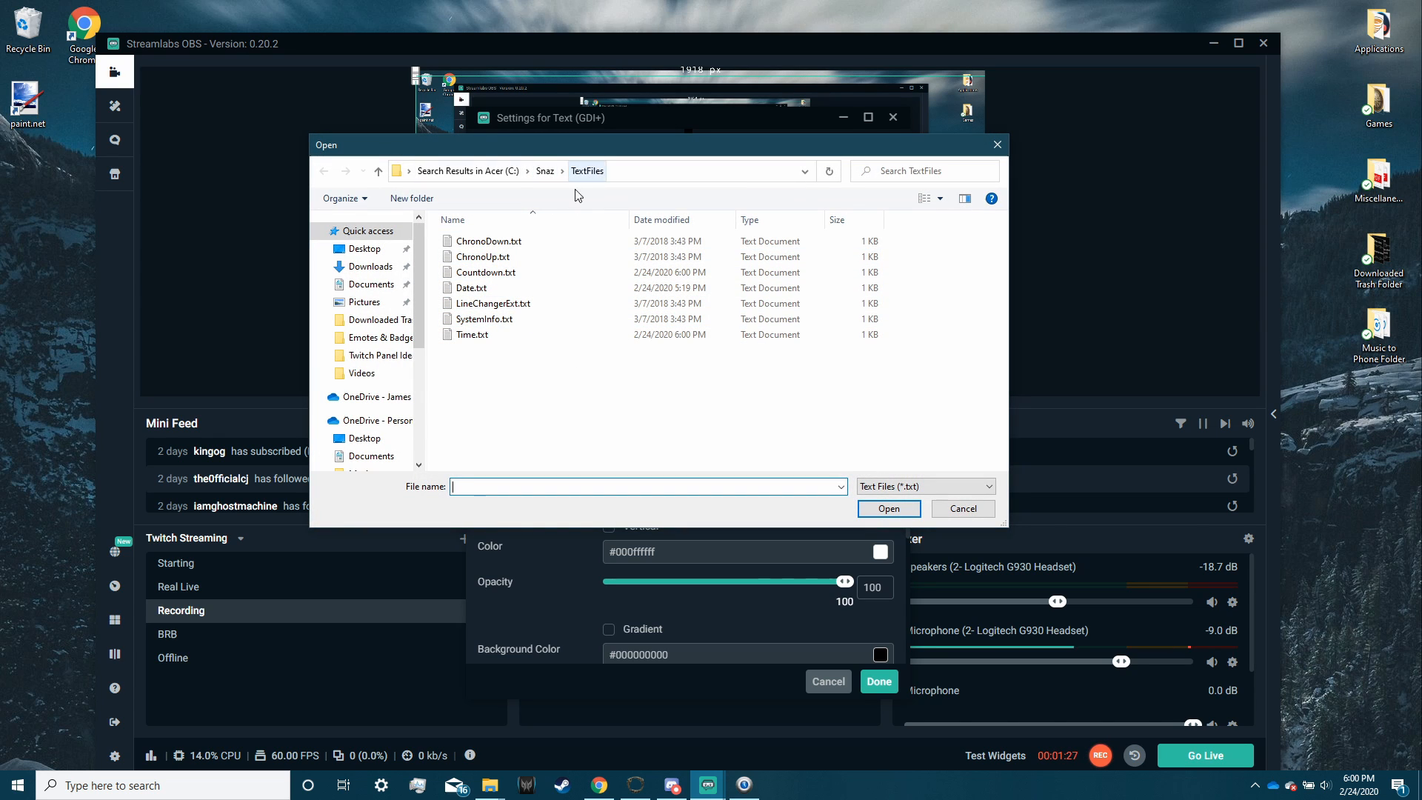
click(485, 272)
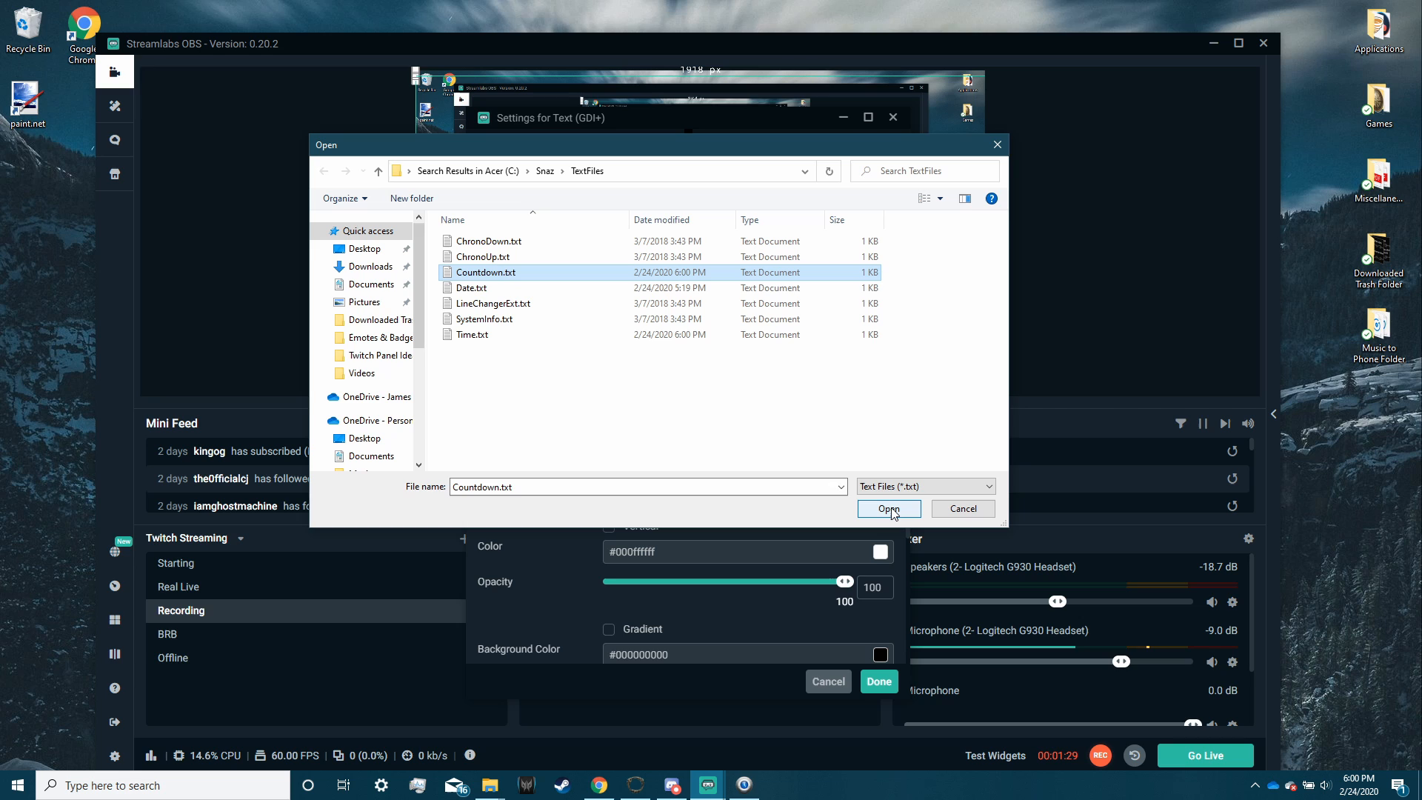
click(889, 509)
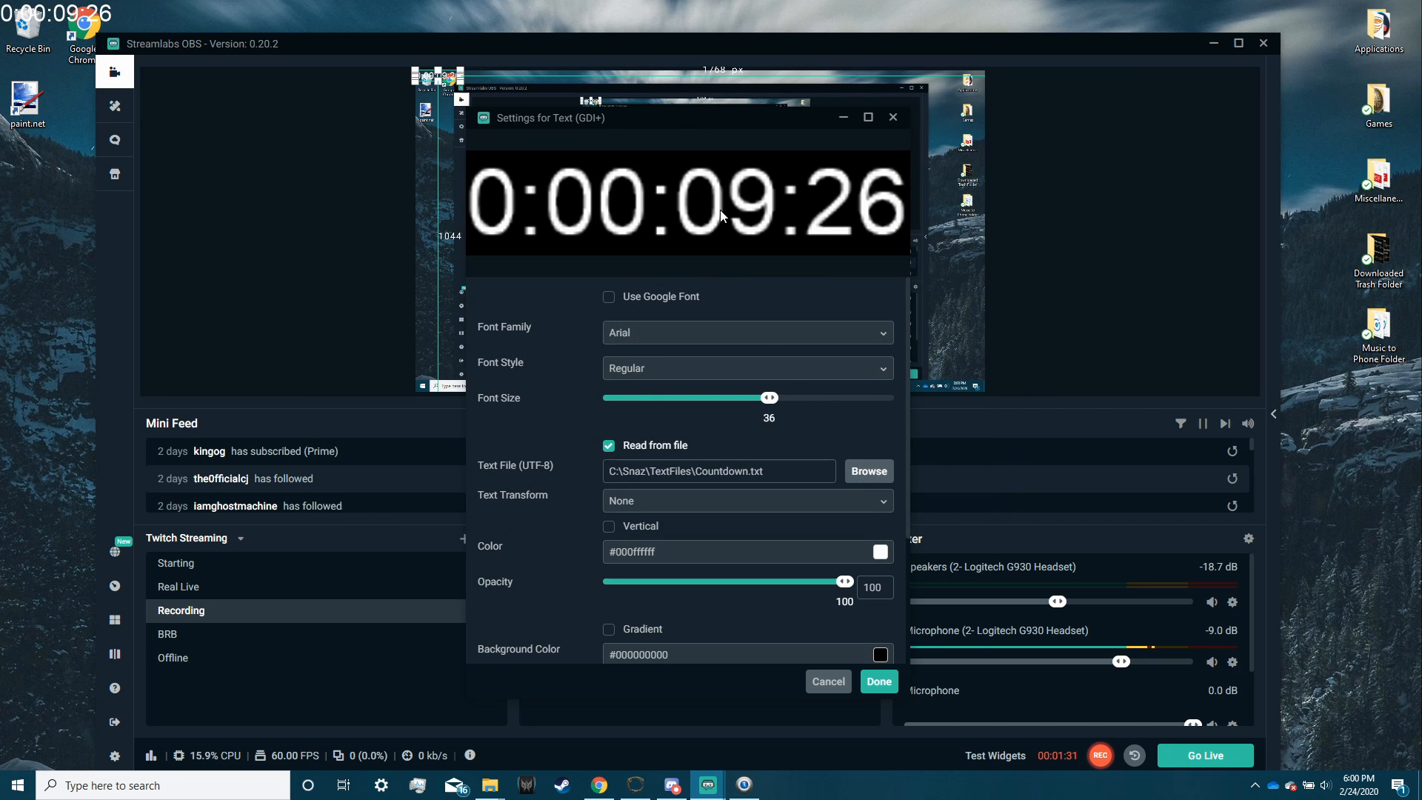
click(880, 681)
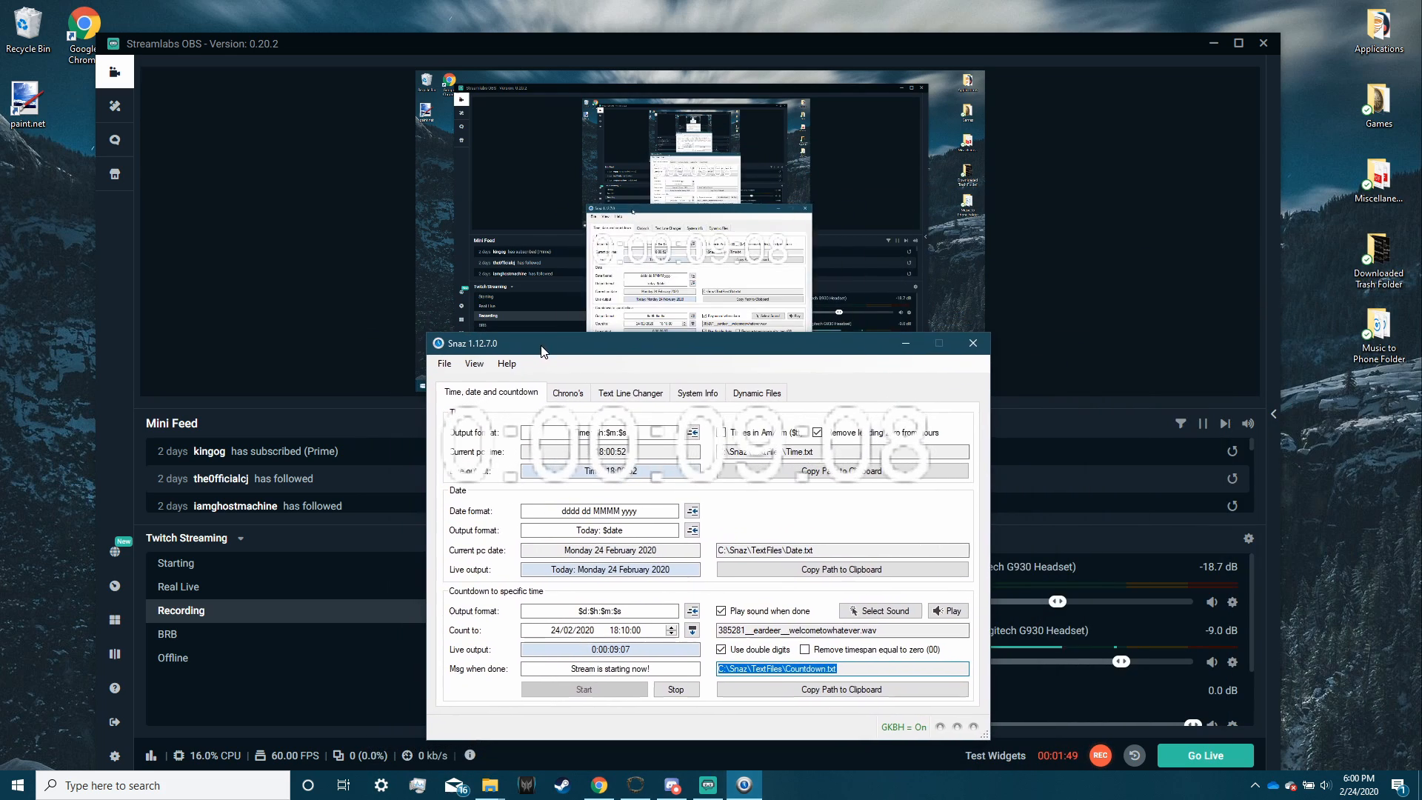
Step: Change Snaz's countdown output format from '$d $h:$m:$s' to '$m:$s'
drag(540, 352, 517, 346)
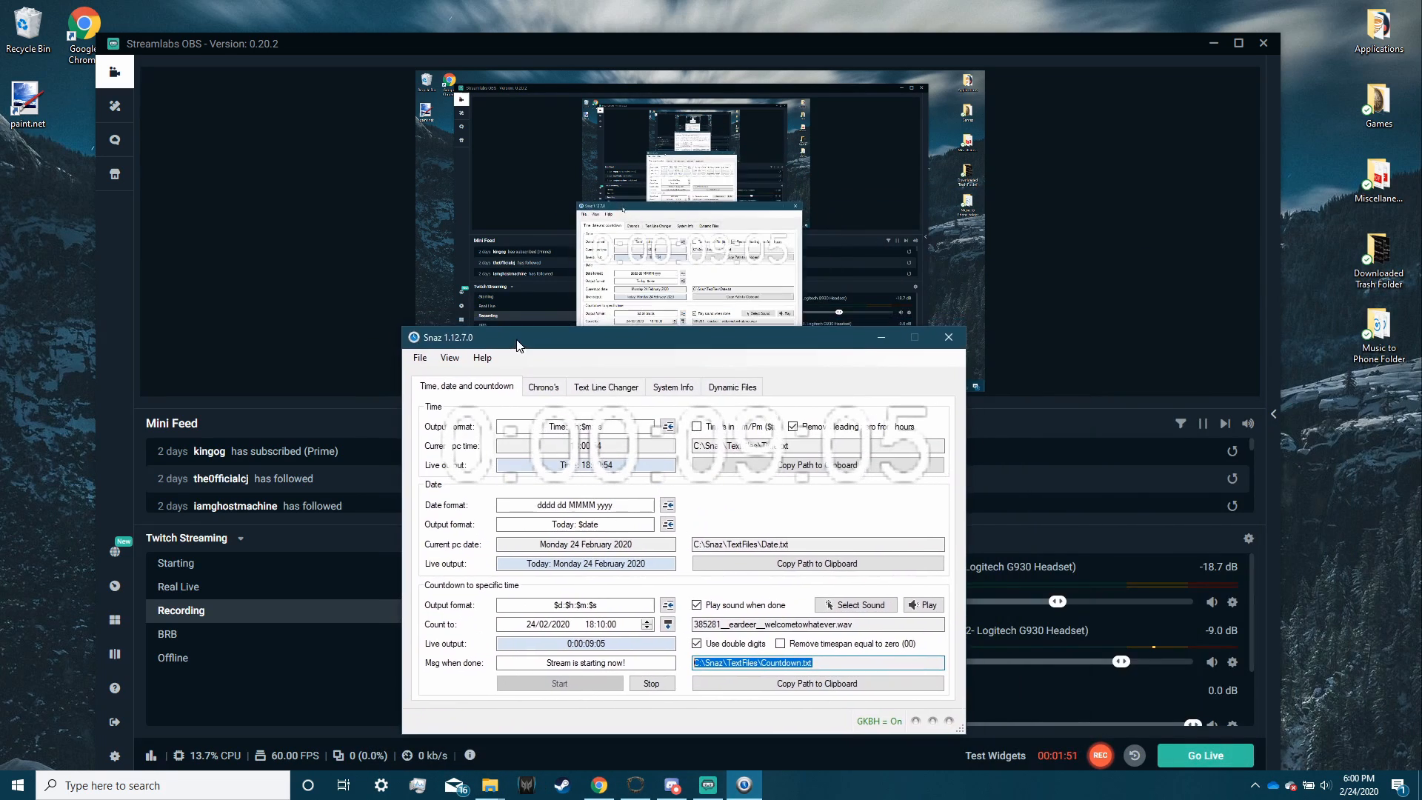
click(574, 605)
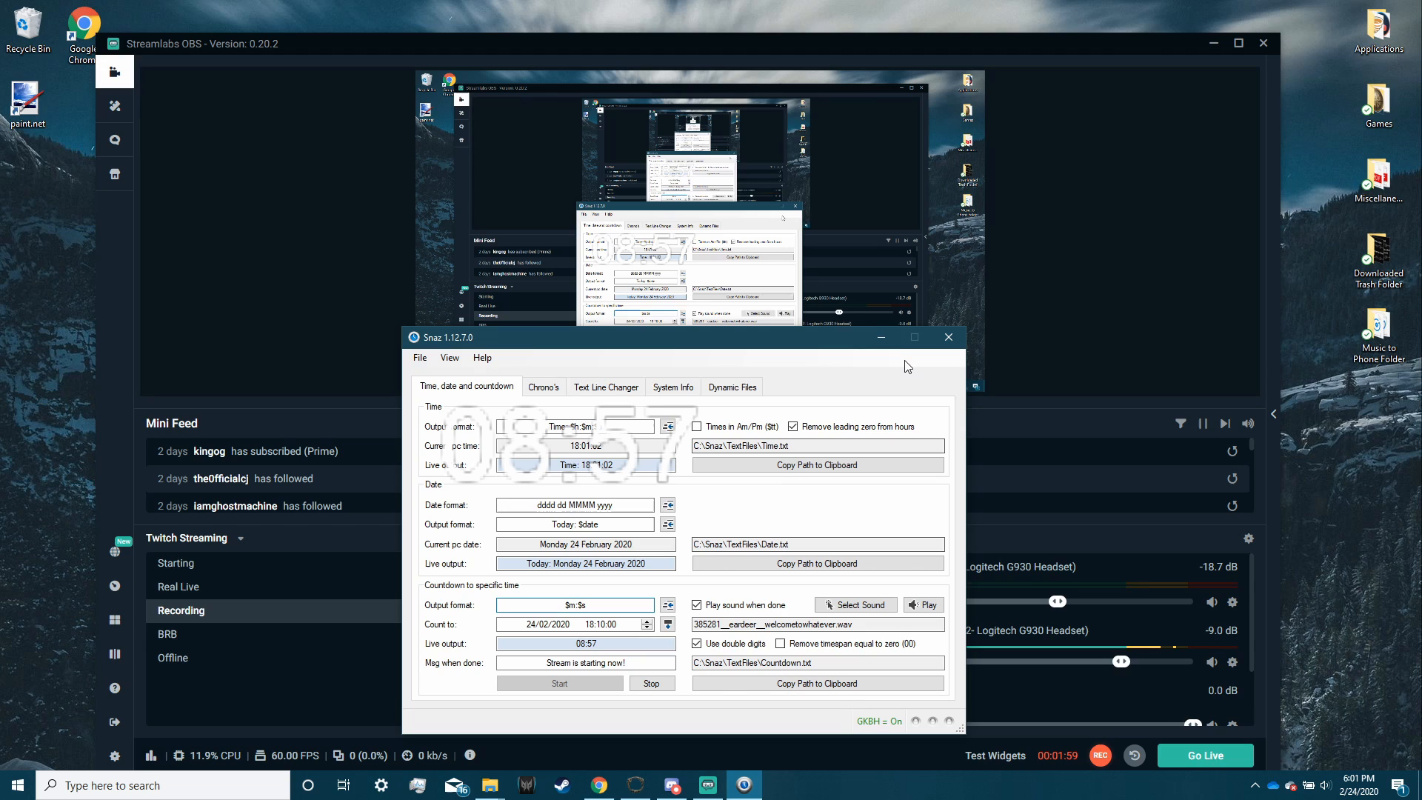
click(948, 337)
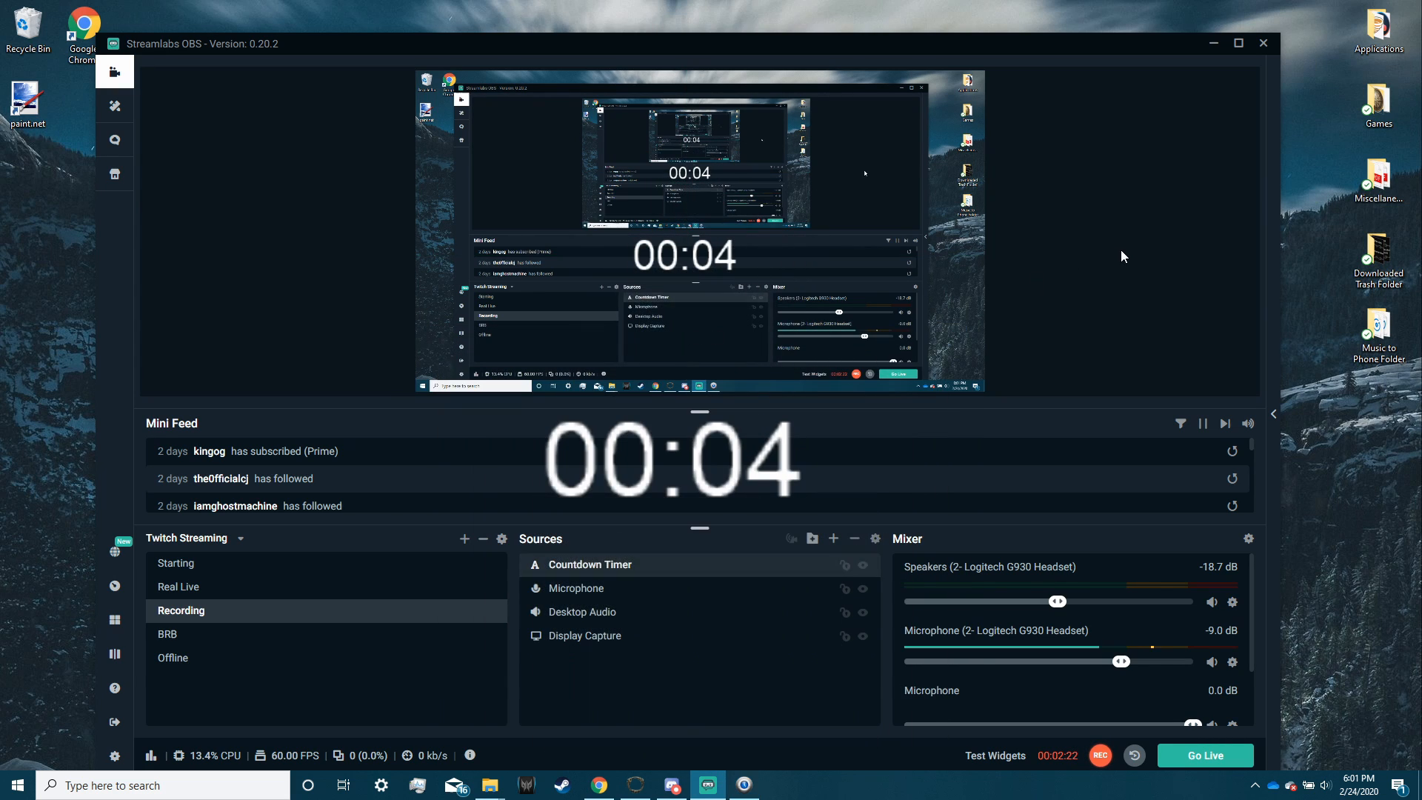
mouse_move(722, 291)
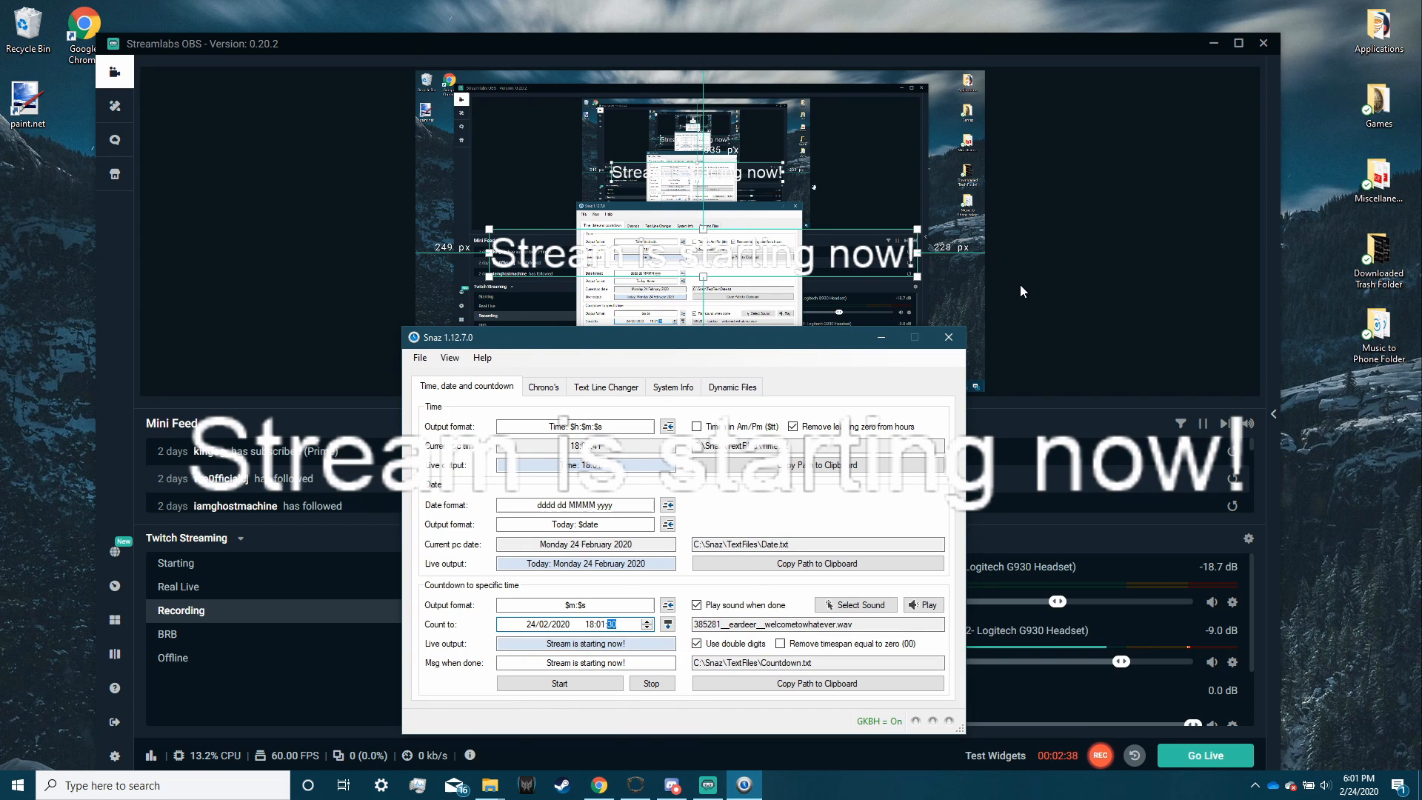
mouse_move(536, 287)
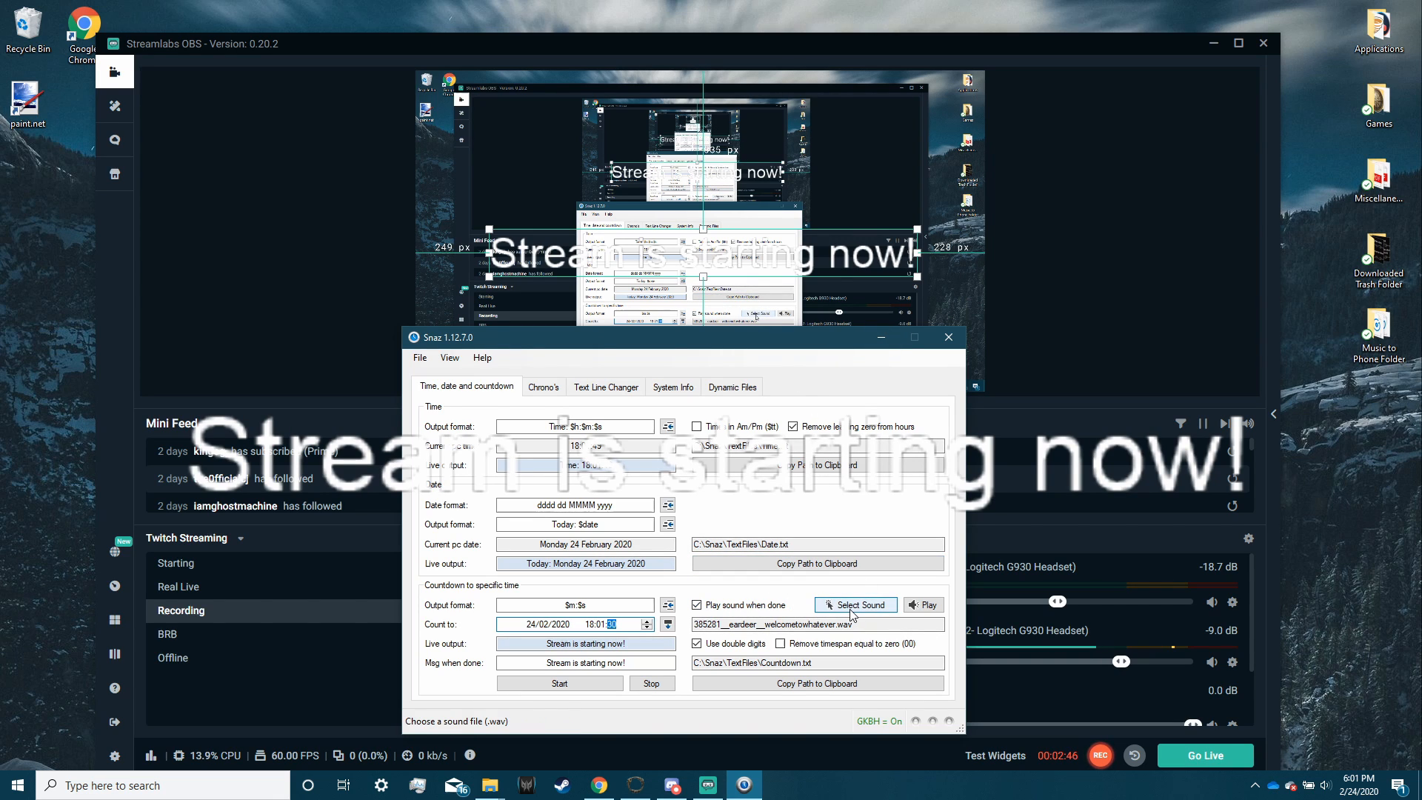
Step: Choose the sound Snaz plays when the countdown ends, and play it to check
click(854, 604)
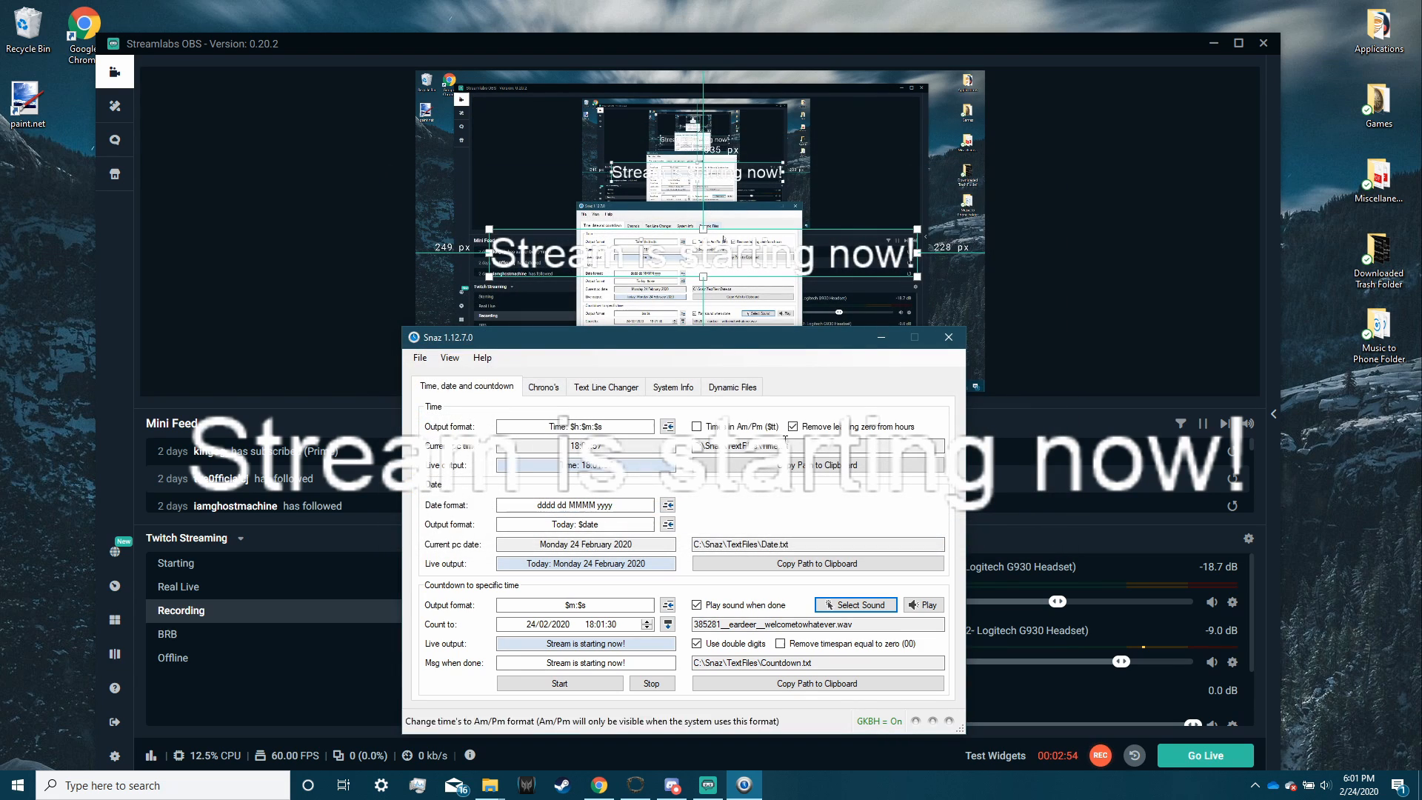
click(923, 605)
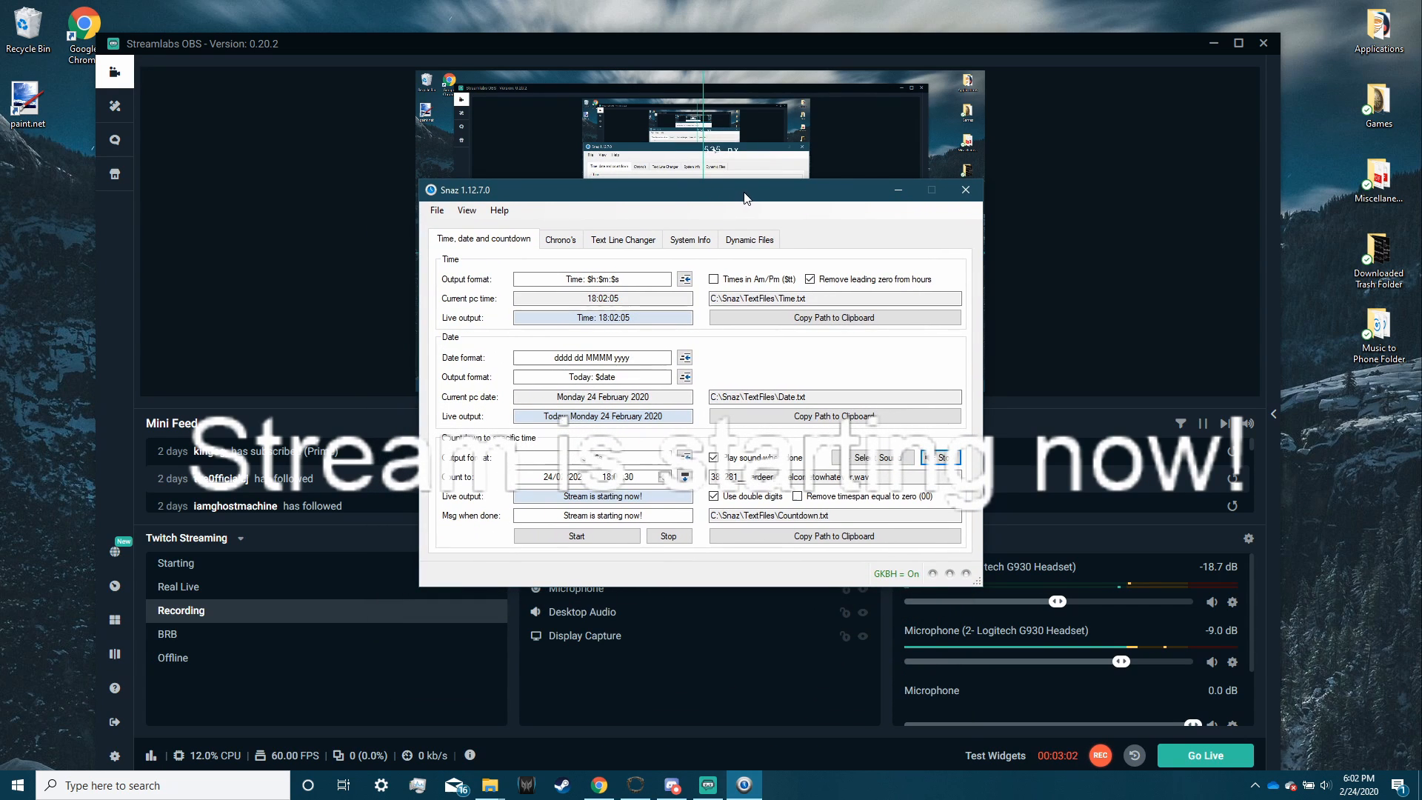
mouse_move(757, 218)
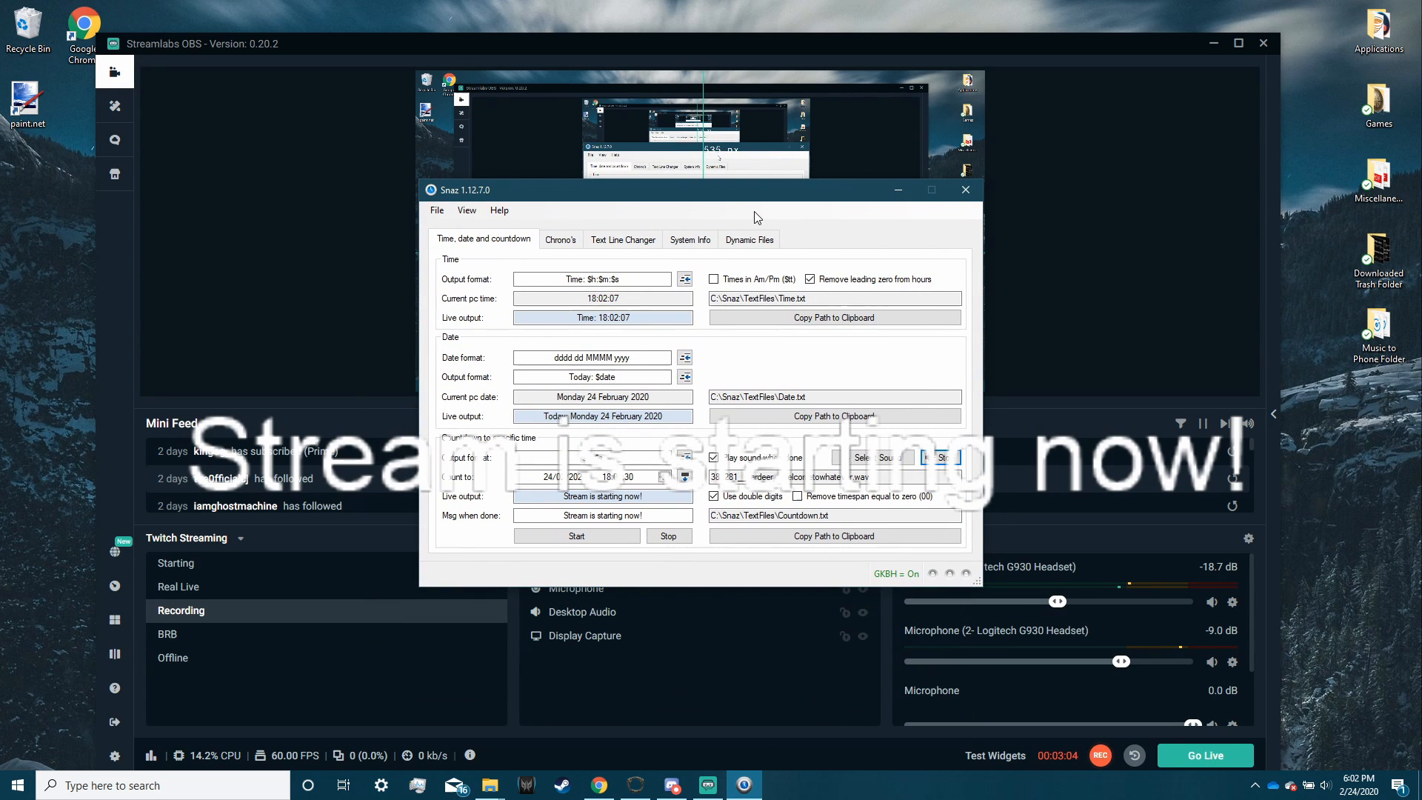